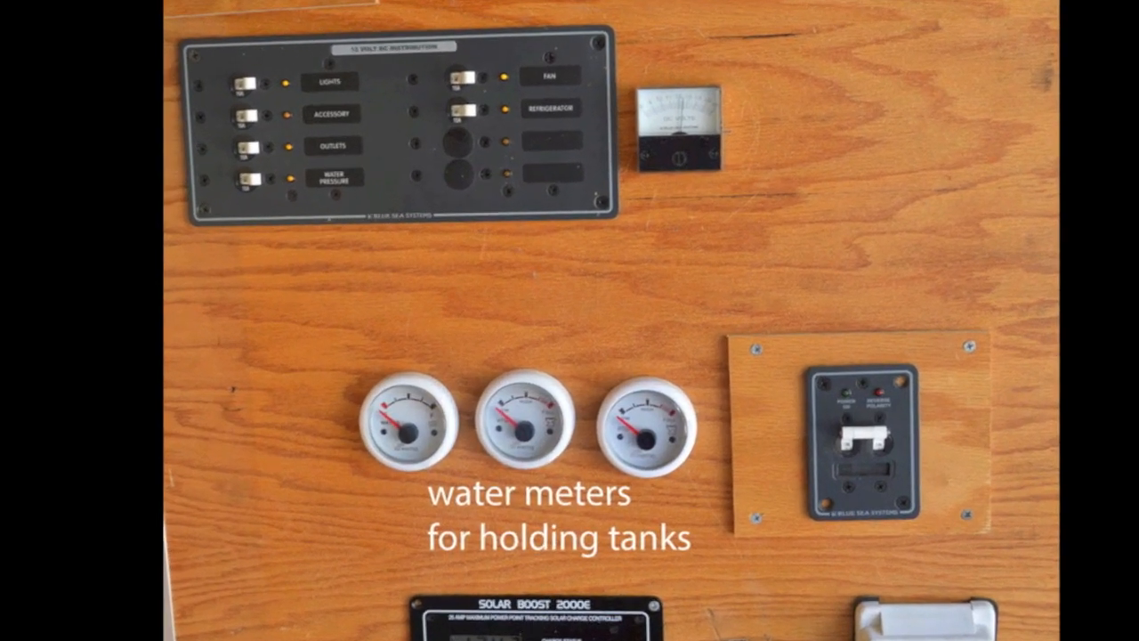
scroll(down, 3)
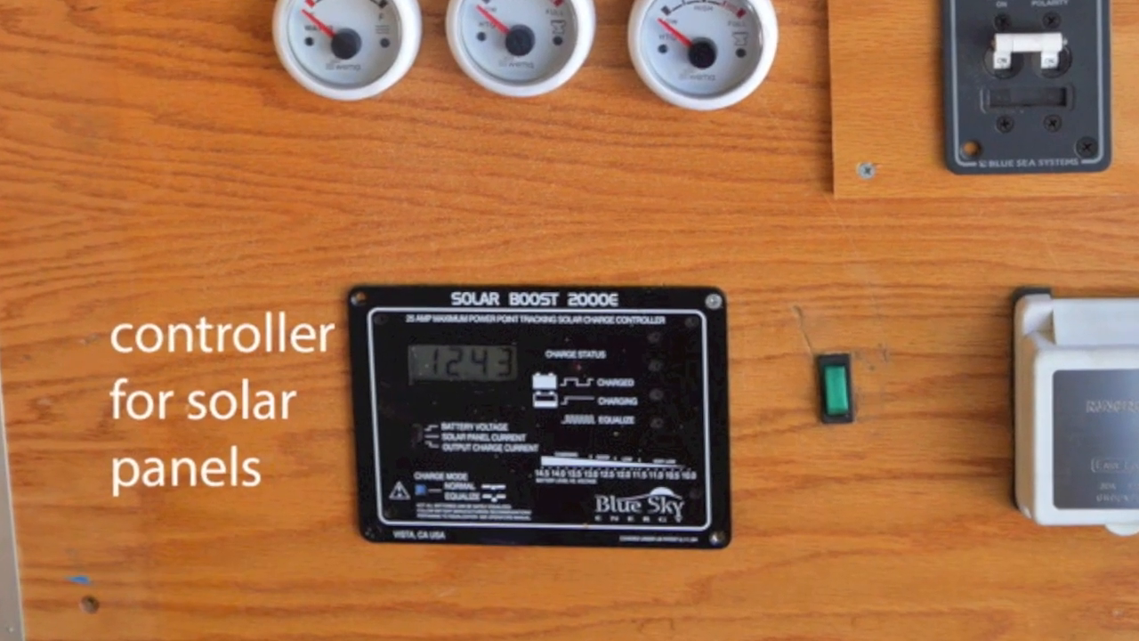